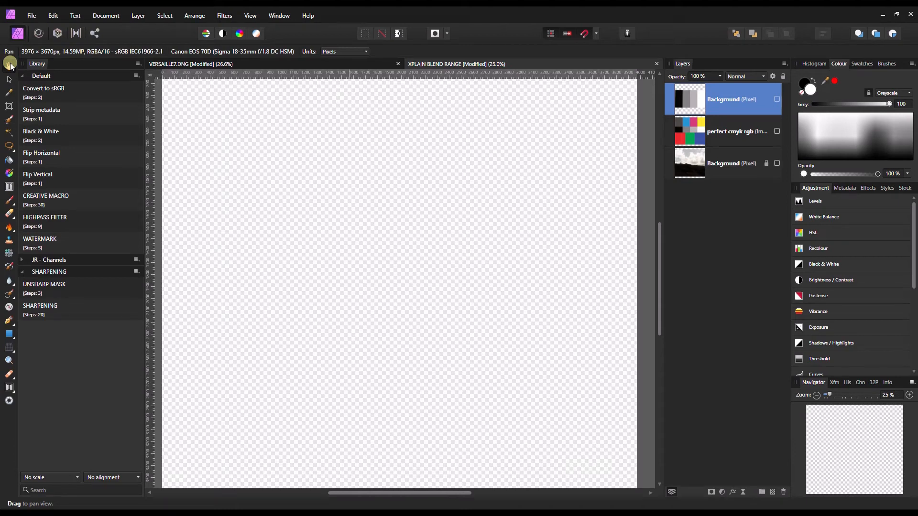
pyautogui.moveTo(371, 10)
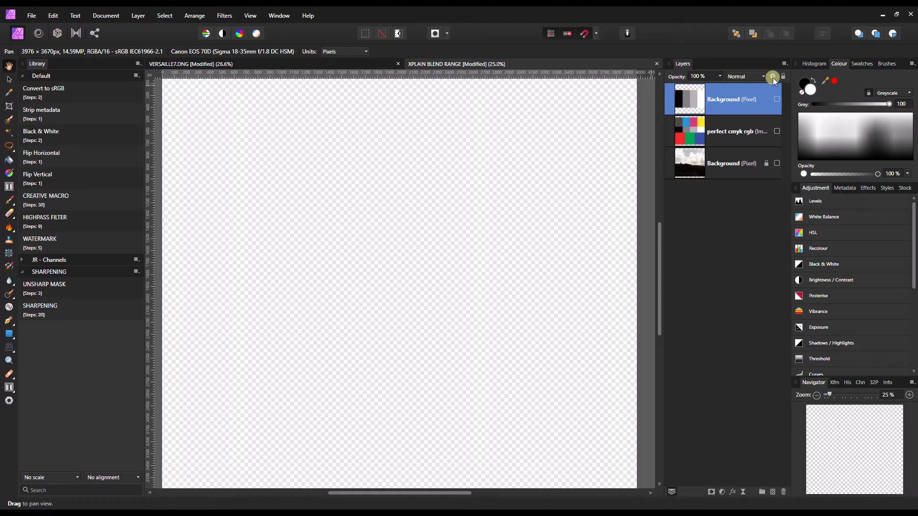
# - Bring up the top Background layer's blend range options, then dismiss them
pyautogui.click(773, 77)
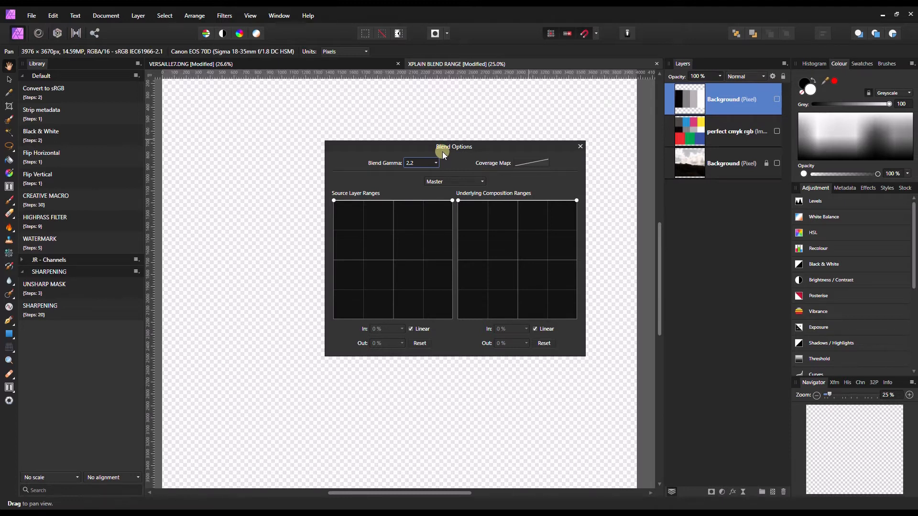
pyautogui.moveTo(596, 141)
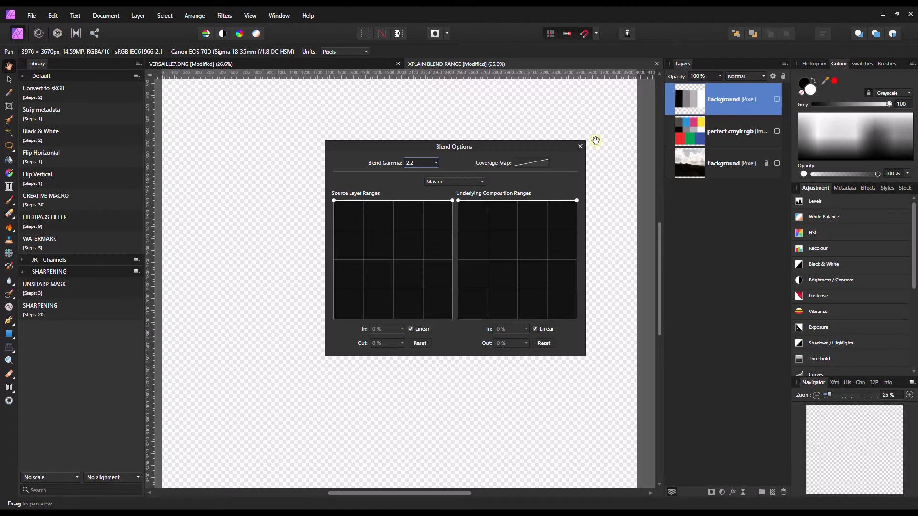
pyautogui.click(580, 145)
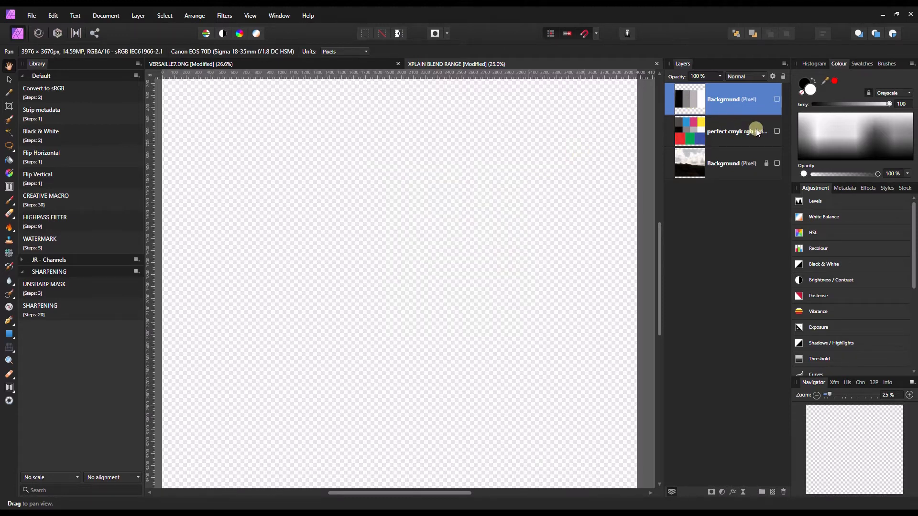
# - Make the 'perfect cmyk rgb' chart layer visible and reopen the top layer's Blend Options
pyautogui.click(777, 131)
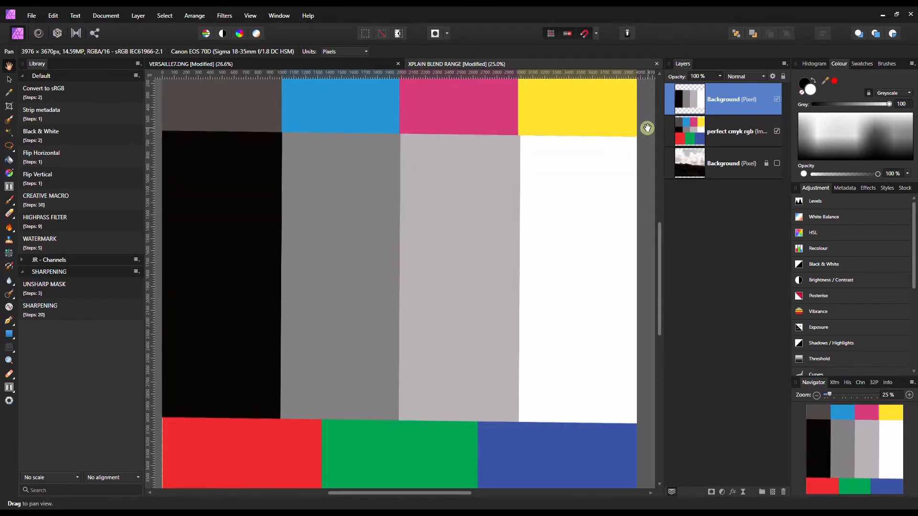
pyautogui.moveTo(309, 221)
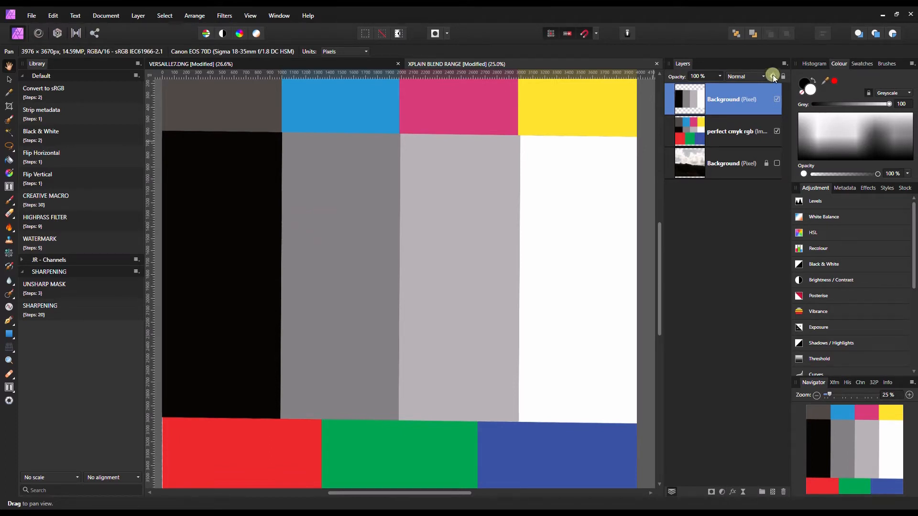
pyautogui.click(773, 76)
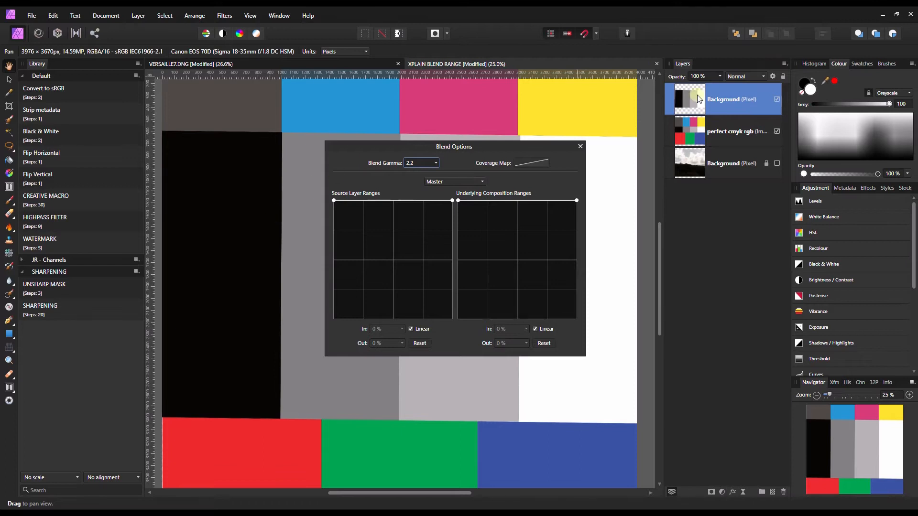
pyautogui.moveTo(625, 379)
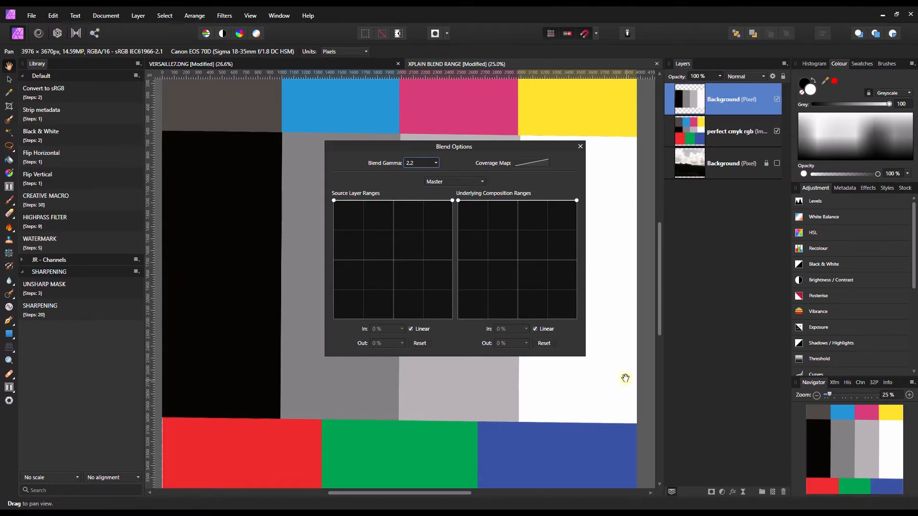
pyautogui.moveTo(453, 146); pyautogui.dragTo(718, 146)
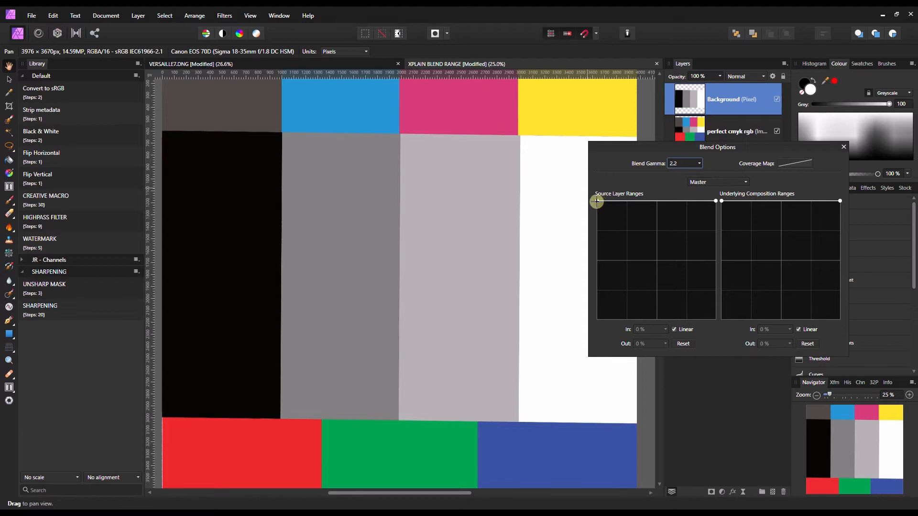
pyautogui.moveTo(597, 200); pyautogui.dragTo(597, 201)
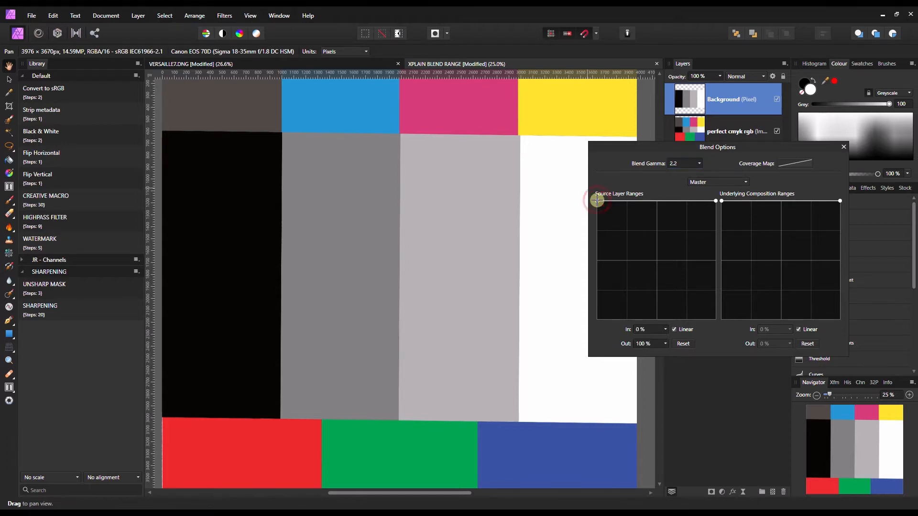
pyautogui.moveTo(598, 201); pyautogui.dragTo(598, 265)
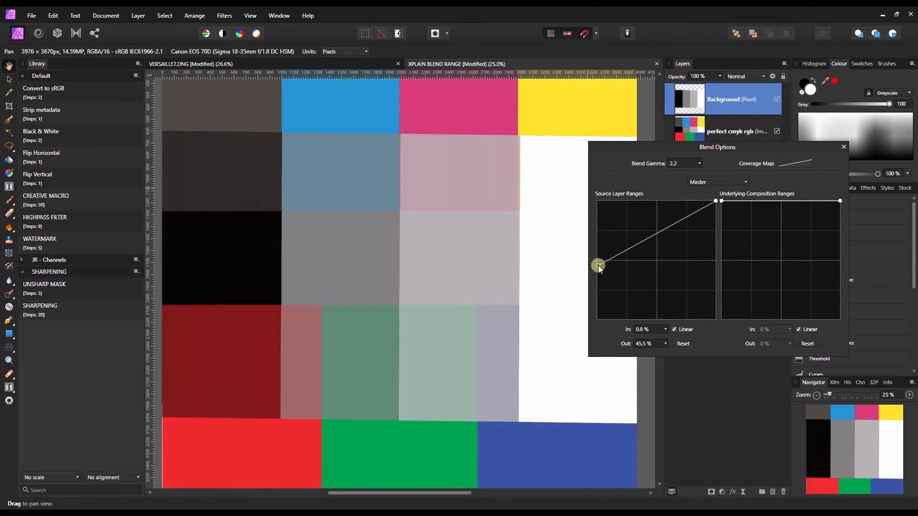
pyautogui.moveTo(599, 265); pyautogui.dragTo(599, 322)
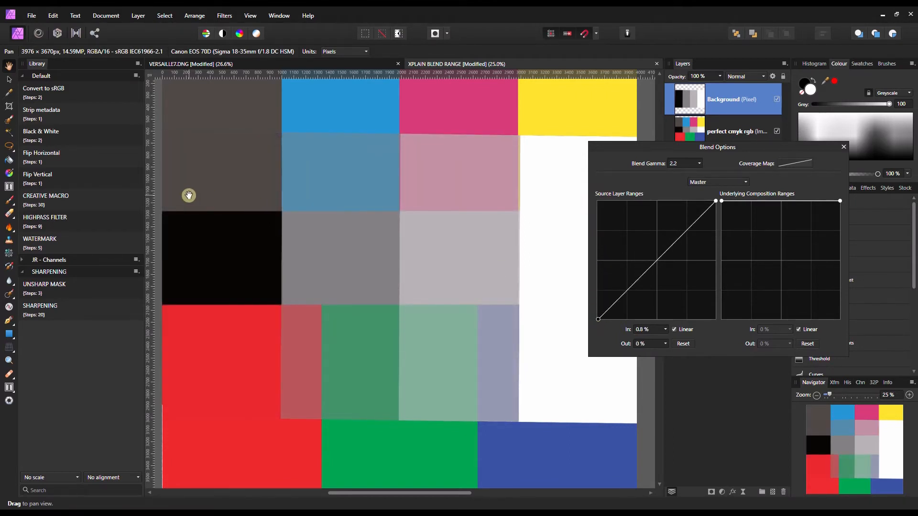
pyautogui.moveTo(270, 215)
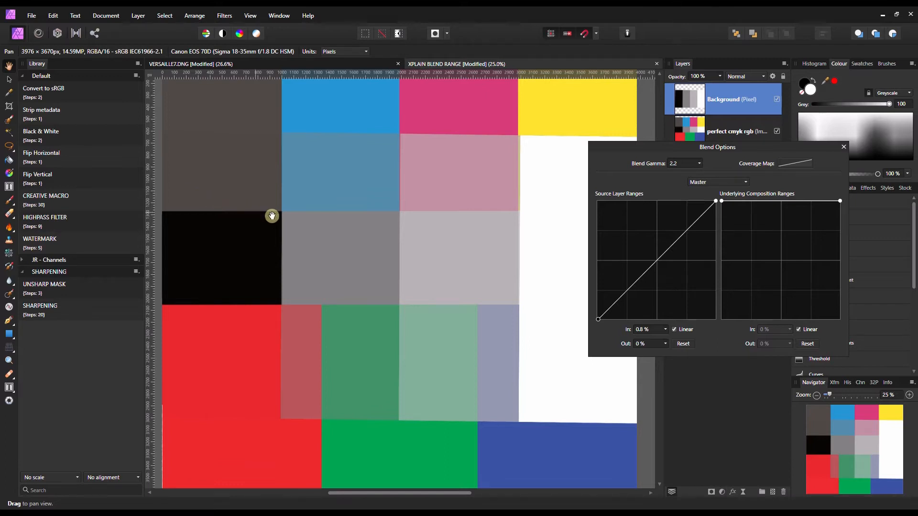
pyautogui.moveTo(315, 224)
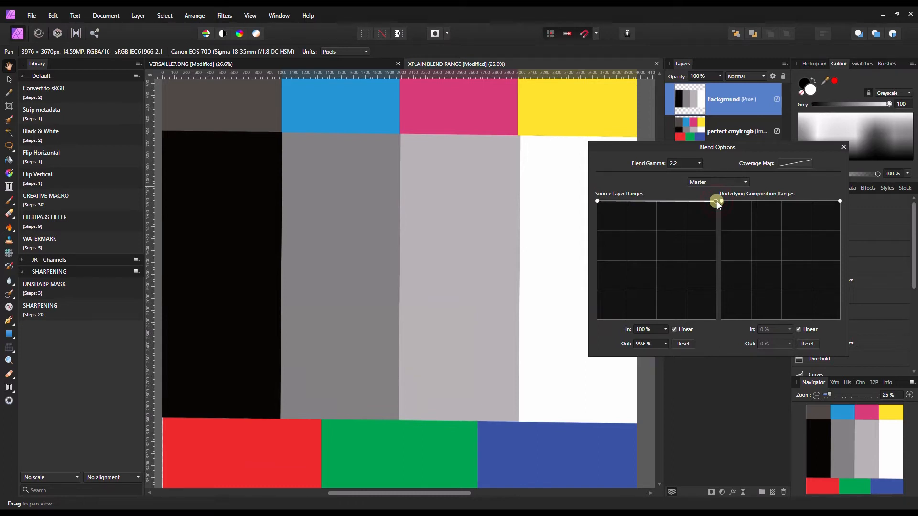
# - Shape the Source Layer Ranges so darkest tones sit near 70% while light tones stay at full
pyautogui.moveTo(717, 201); pyautogui.dragTo(717, 306)
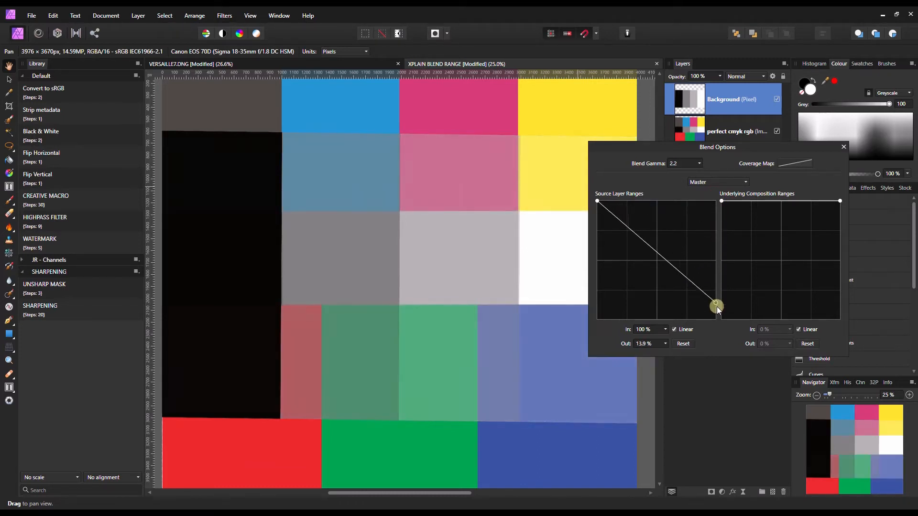
pyautogui.moveTo(717, 304); pyautogui.dragTo(715, 318)
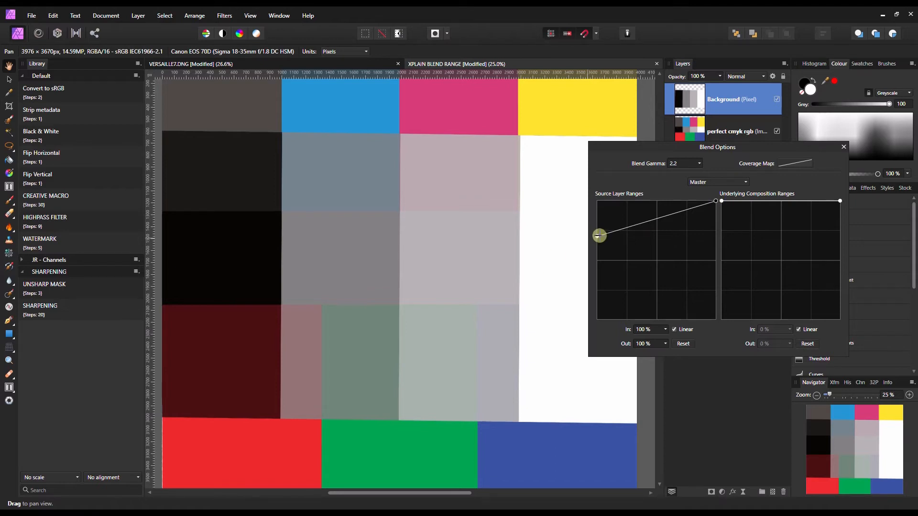
pyautogui.moveTo(598, 235); pyautogui.dragTo(599, 239)
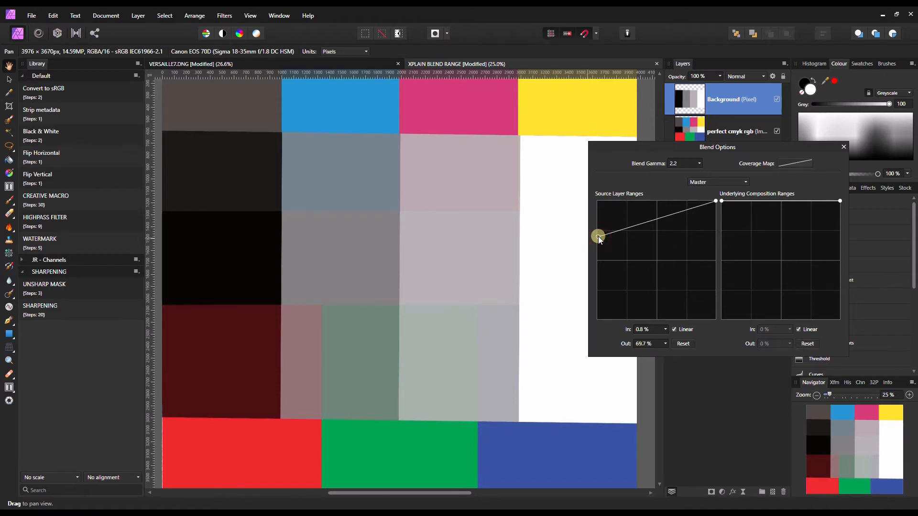
pyautogui.moveTo(599, 239); pyautogui.dragTo(599, 201)
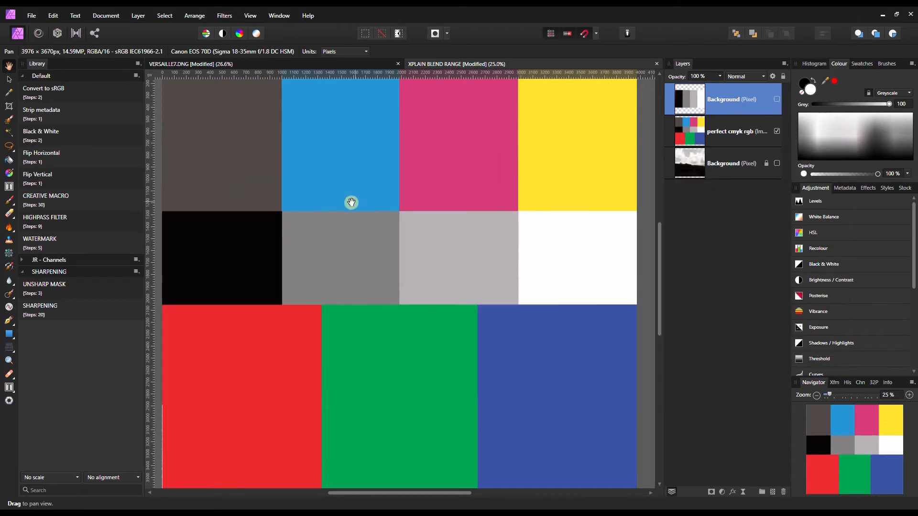
pyautogui.moveTo(334, 268)
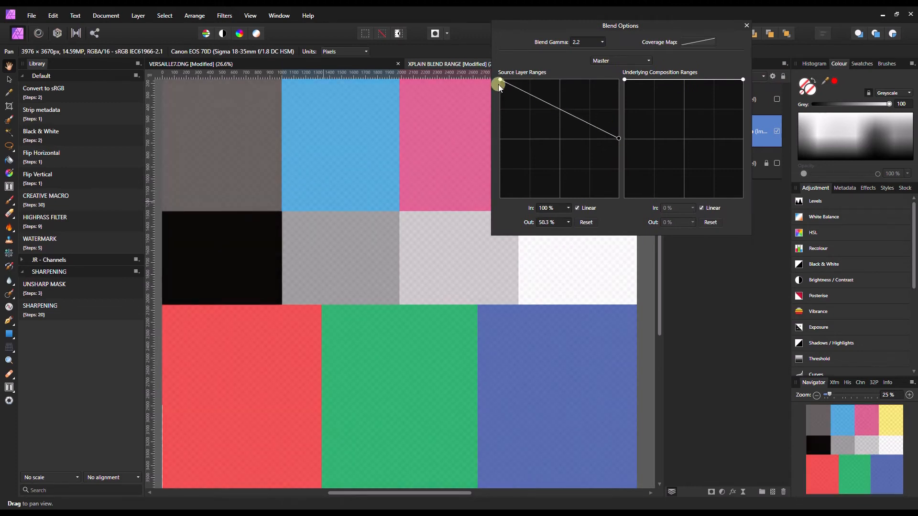
# - Fade the chart by its own brightness — half opacity overall, then dark tones transparent and light tones solid
pyautogui.moveTo(499, 85); pyautogui.dragTo(497, 135)
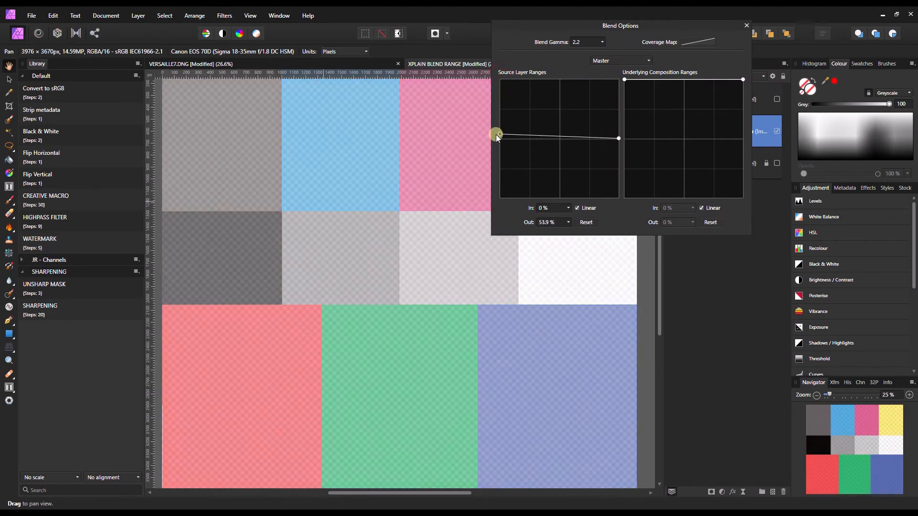
pyautogui.moveTo(496, 135); pyautogui.dragTo(497, 140)
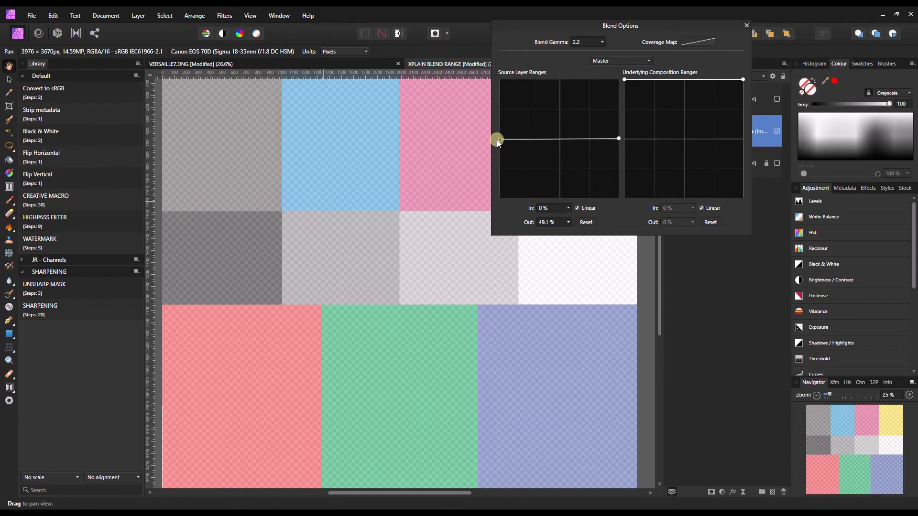
pyautogui.moveTo(499, 139); pyautogui.dragTo(620, 140)
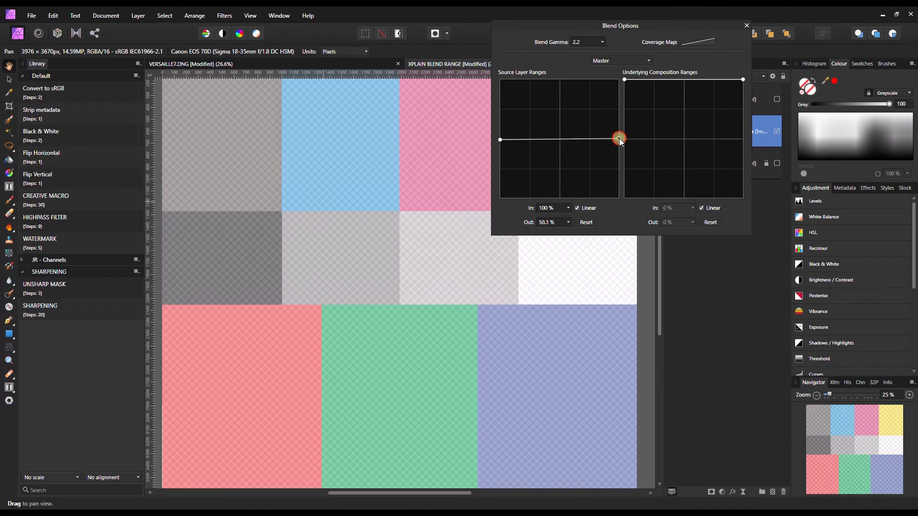
pyautogui.moveTo(618, 140); pyautogui.dragTo(618, 79)
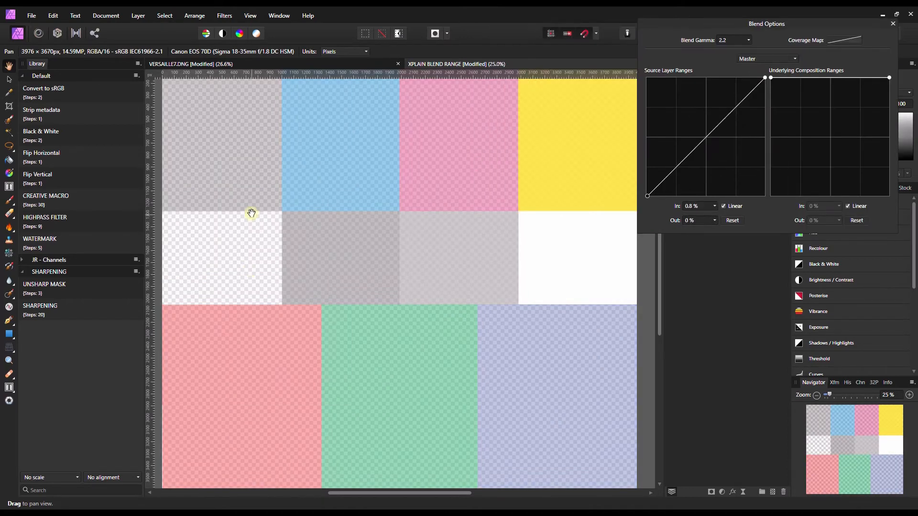
pyautogui.moveTo(269, 358)
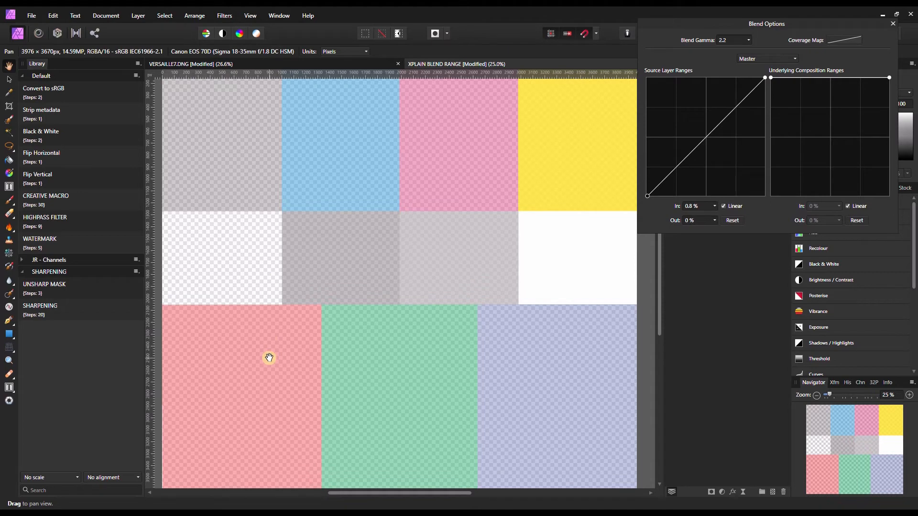
pyautogui.moveTo(244, 261)
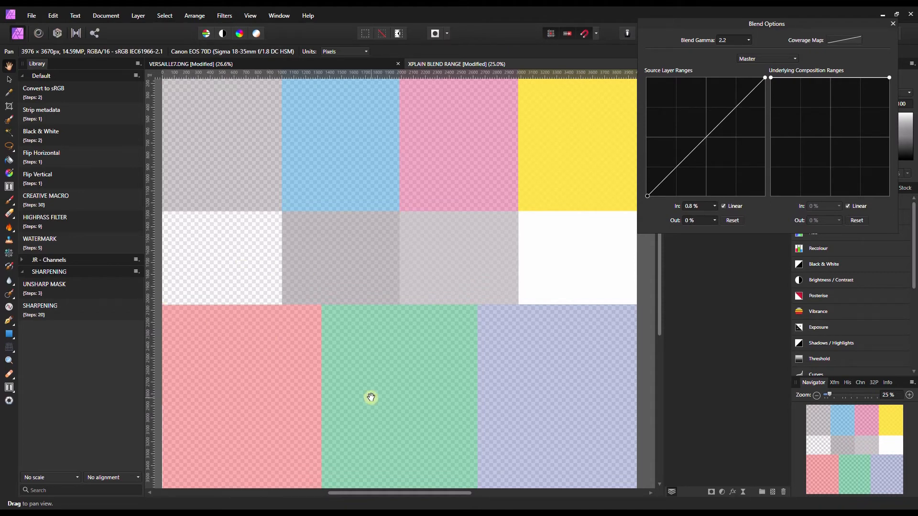
pyautogui.moveTo(215, 246)
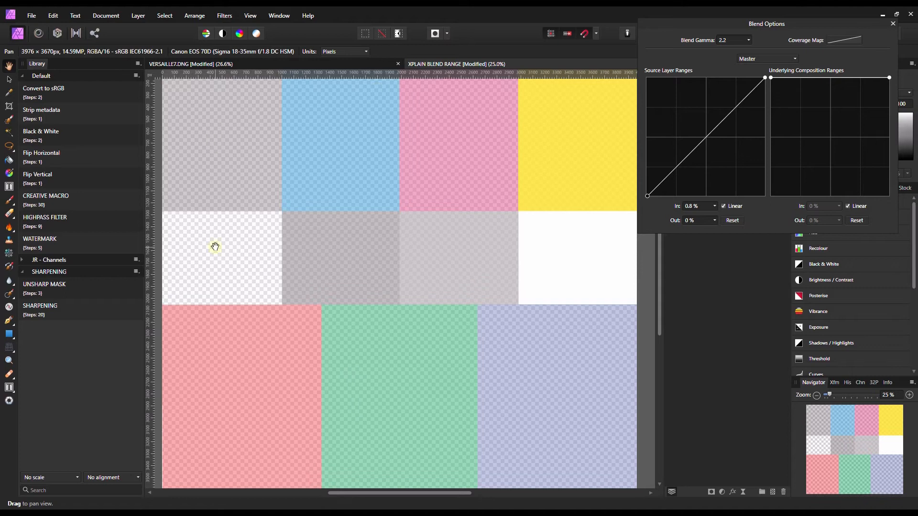
pyautogui.moveTo(461, 382)
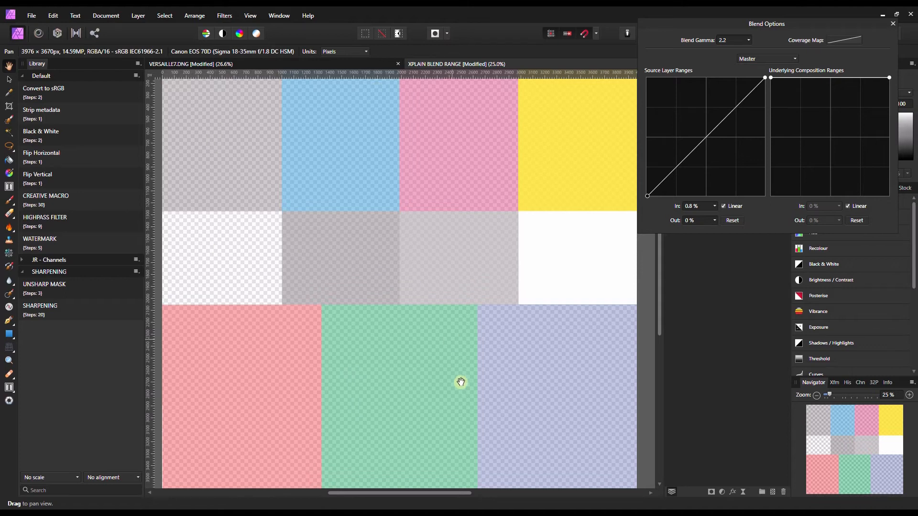
pyautogui.moveTo(500, 404)
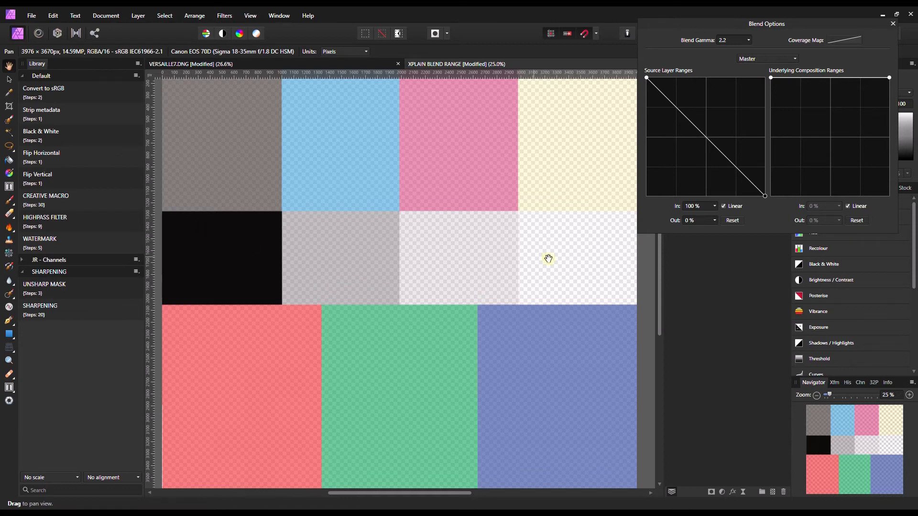
pyautogui.moveTo(162, 281)
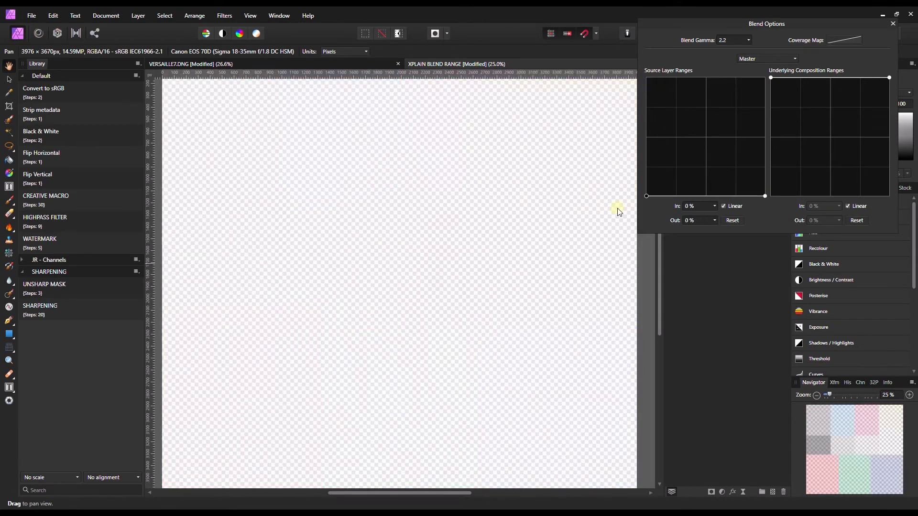
# - Restore the chart's Source Layer Ranges to fully opaque
pyautogui.moveTo(647, 80); pyautogui.dragTo(764, 195)
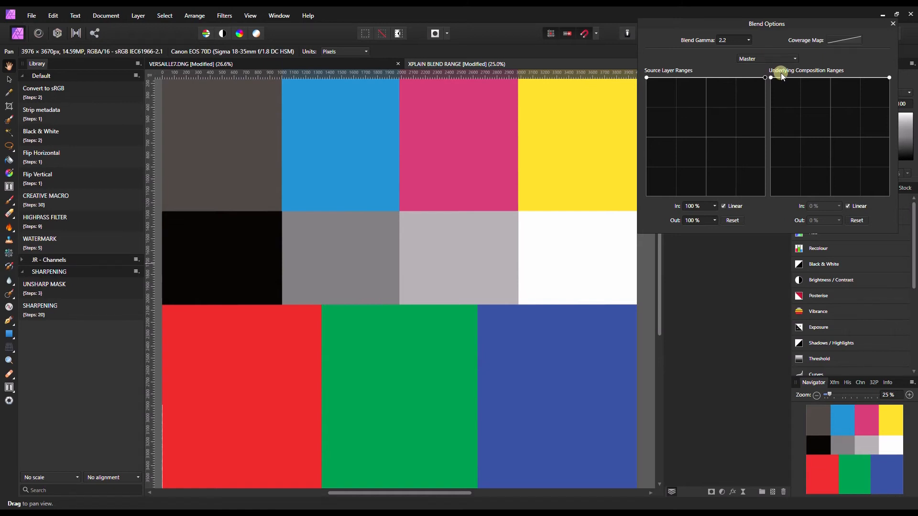
pyautogui.moveTo(772, 77); pyautogui.dragTo(821, 76)
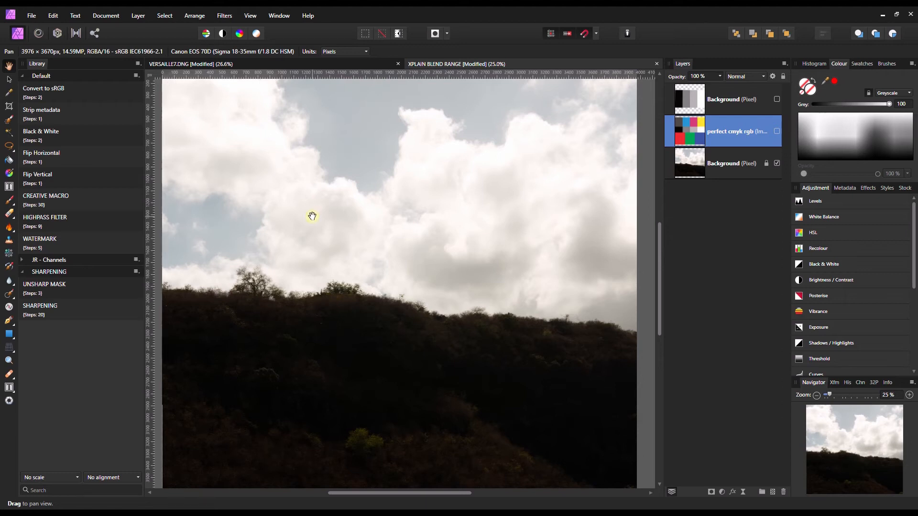
pyautogui.moveTo(604, 153)
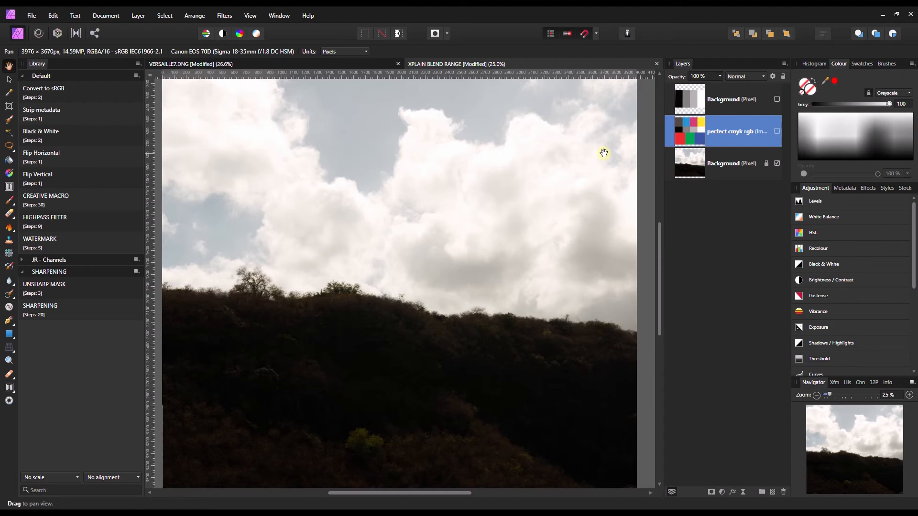
pyautogui.moveTo(443, 398)
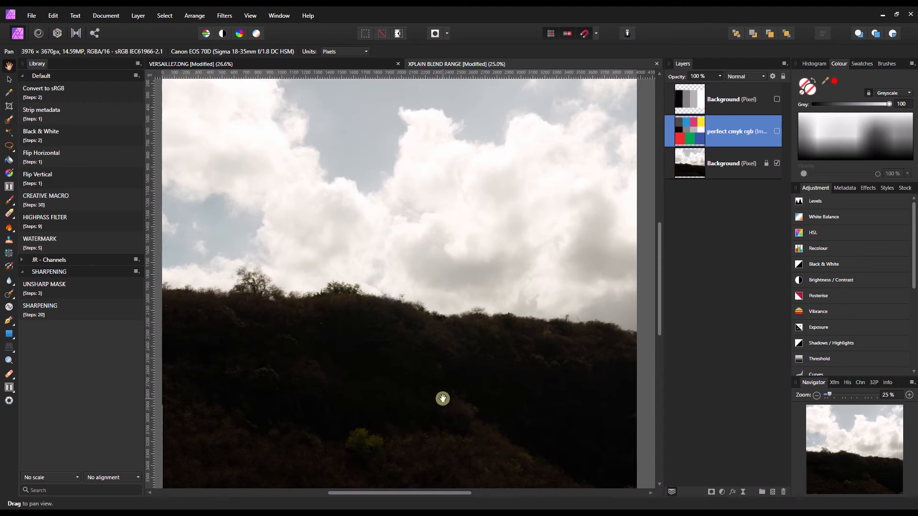
pyautogui.moveTo(460, 399)
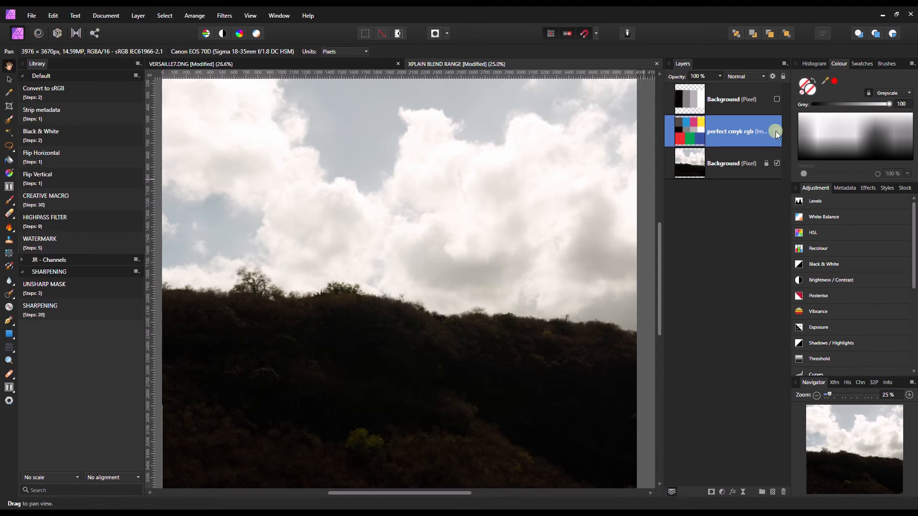
# - Make the colour chart layer visible over the cloudy hillside photo
pyautogui.click(773, 76)
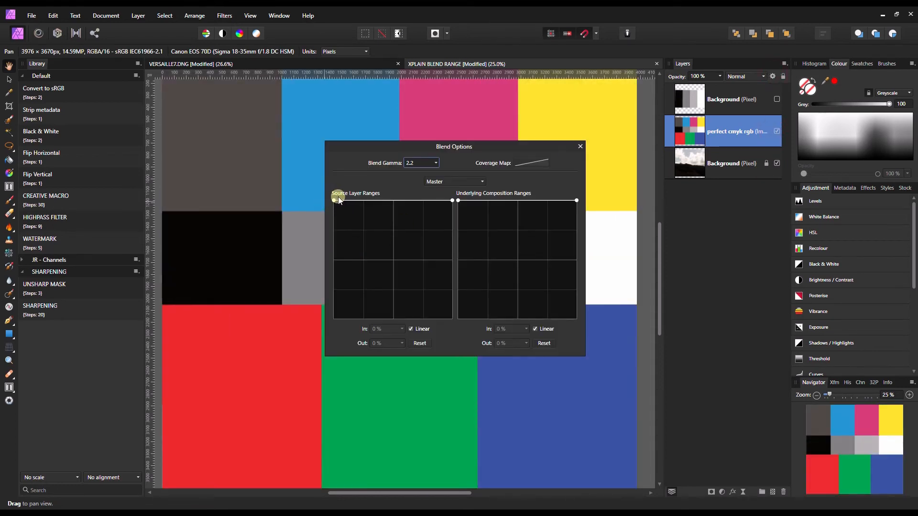
# - Lower the Underlying Composition Ranges so the chart drops out over part of the photo's tonal range
pyautogui.moveTo(334, 201); pyautogui.dragTo(444, 201)
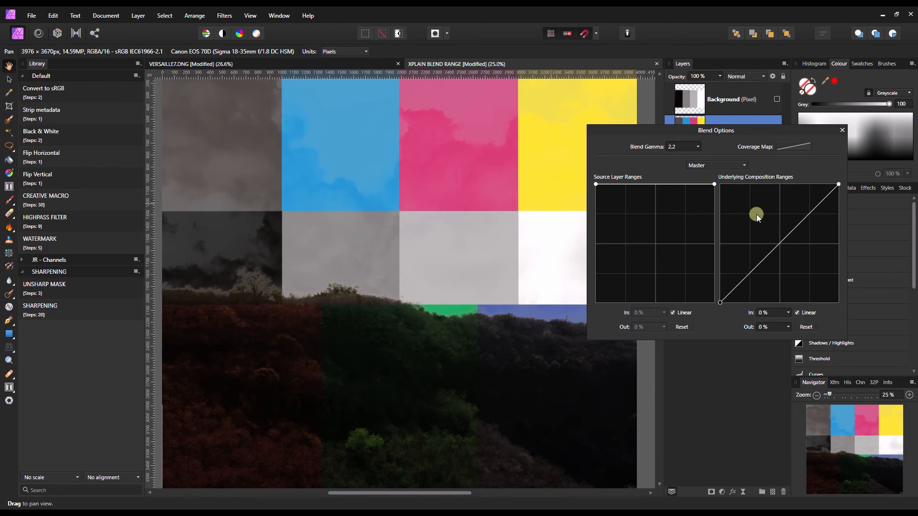
pyautogui.moveTo(756, 213); pyautogui.dragTo(778, 245)
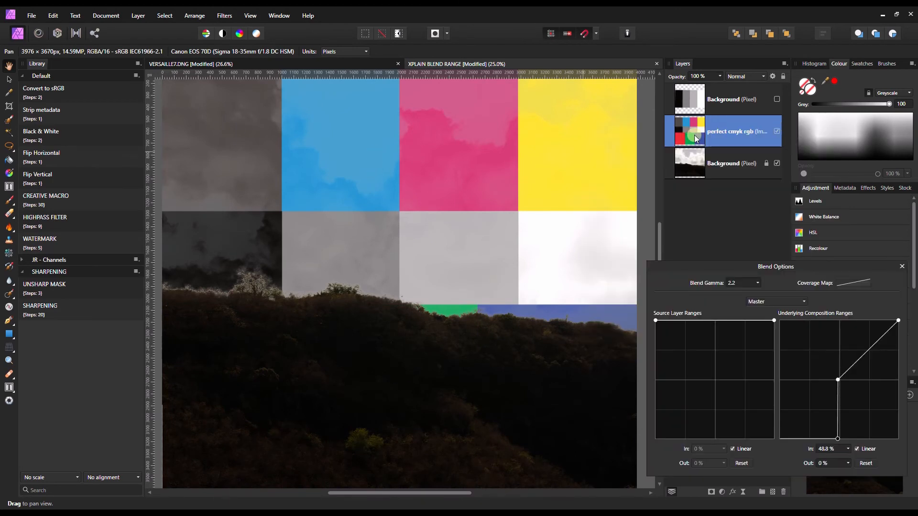
pyautogui.moveTo(337, 390)
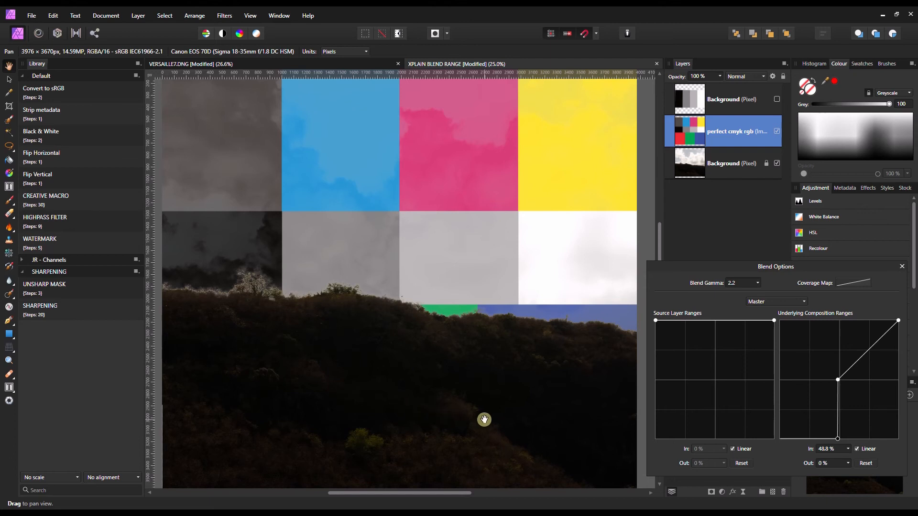
pyautogui.moveTo(393, 190)
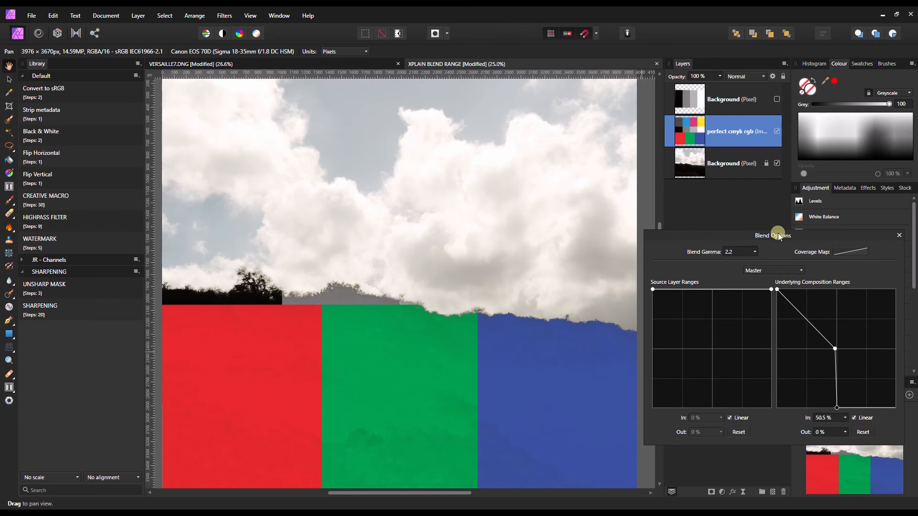
pyautogui.moveTo(836, 348); pyautogui.dragTo(836, 408)
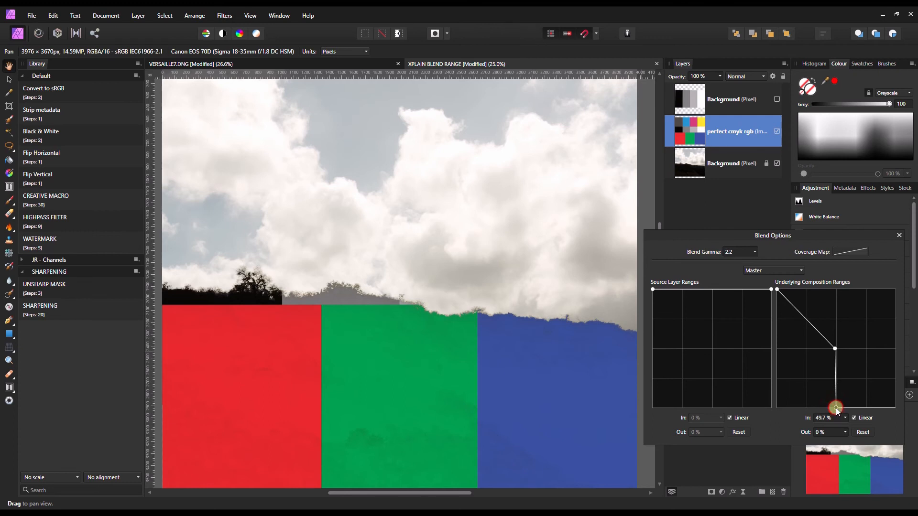
pyautogui.moveTo(834, 409); pyautogui.dragTo(816, 397)
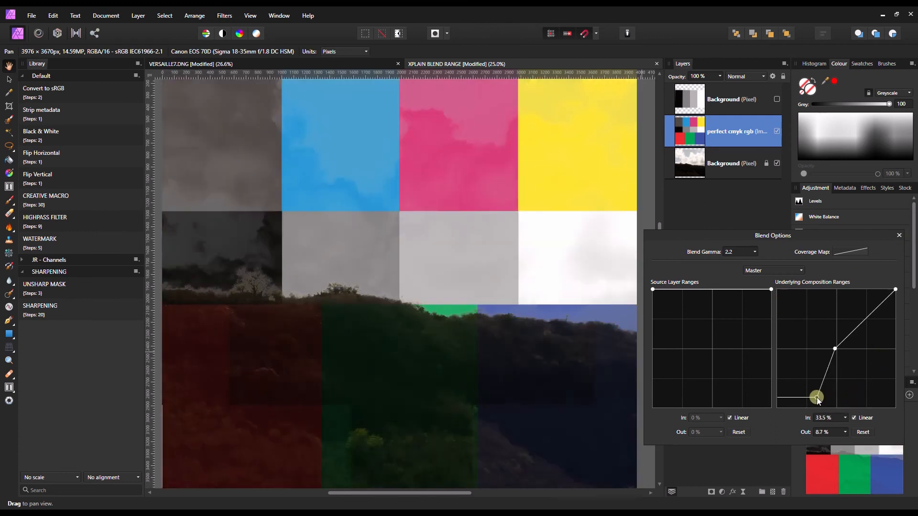
pyautogui.moveTo(817, 397); pyautogui.dragTo(834, 348)
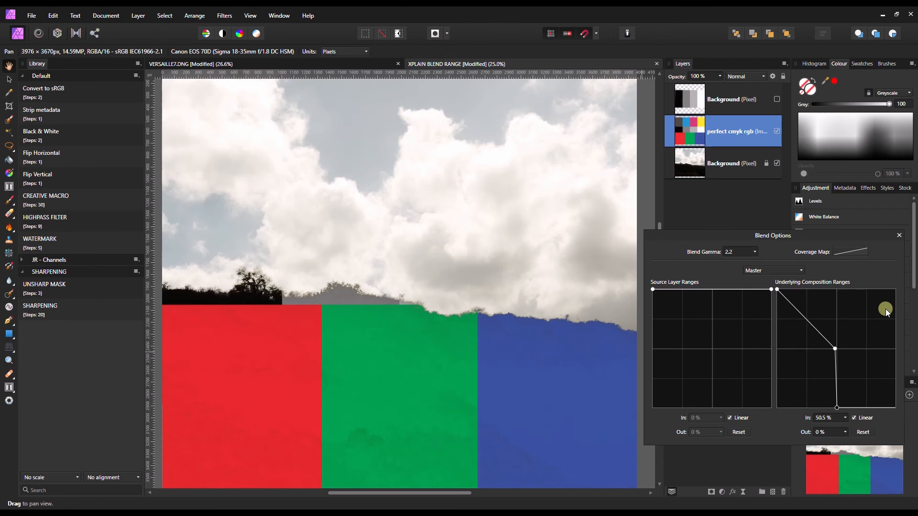
pyautogui.moveTo(885, 309); pyautogui.dragTo(777, 296)
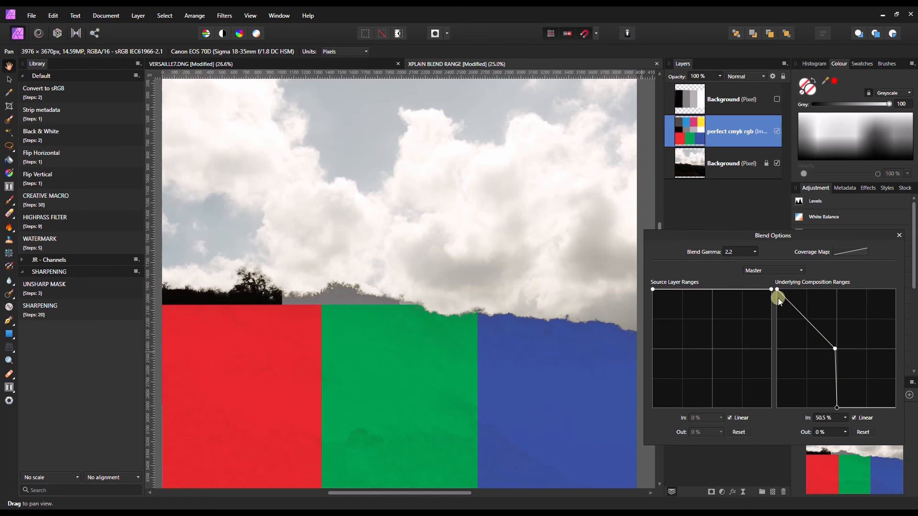
pyautogui.moveTo(777, 298); pyautogui.dragTo(804, 331)
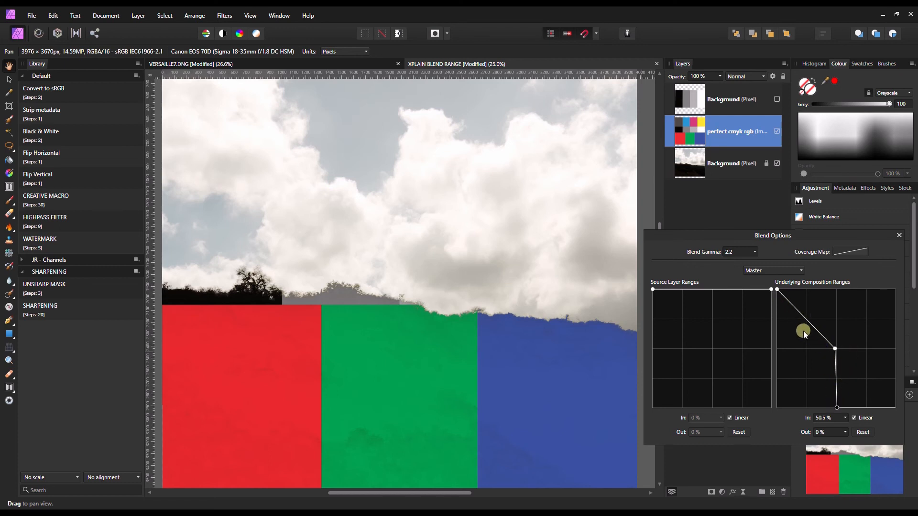
pyautogui.moveTo(802, 331); pyautogui.dragTo(789, 376)
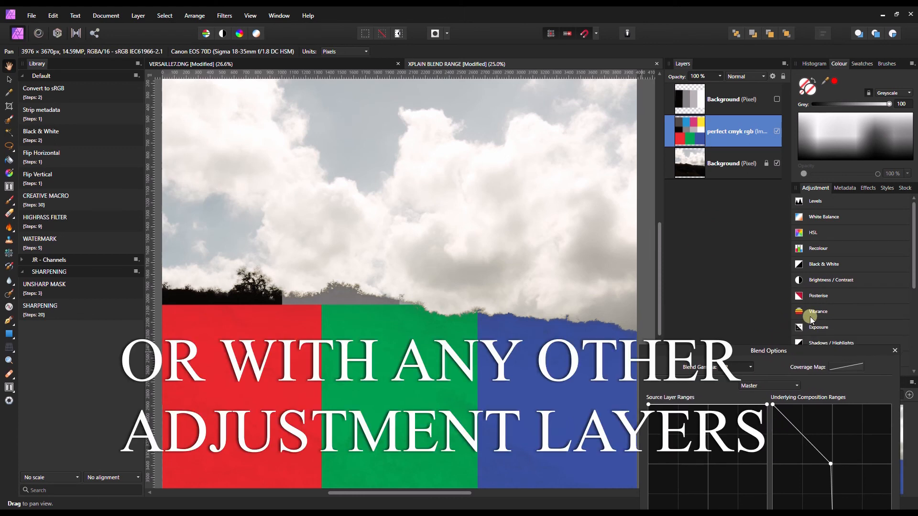
pyautogui.moveTo(342, 295)
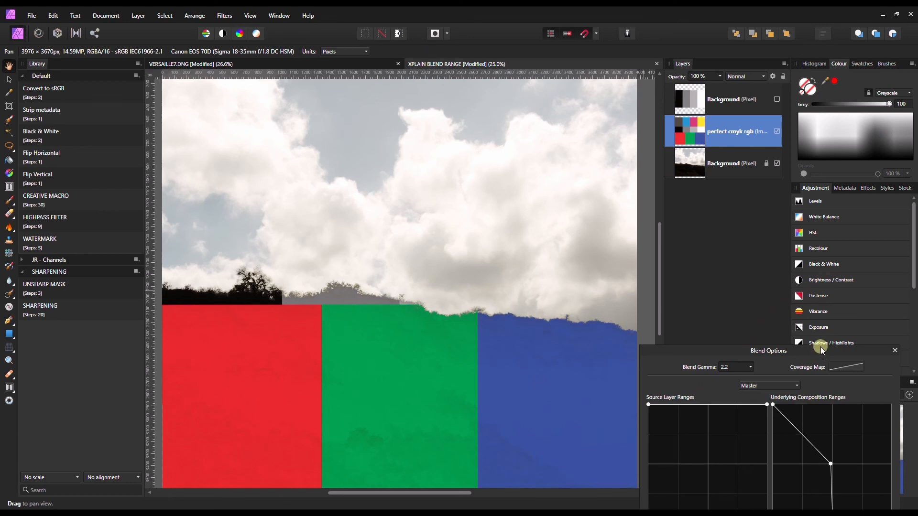
pyautogui.moveTo(769, 351); pyautogui.dragTo(735, 298)
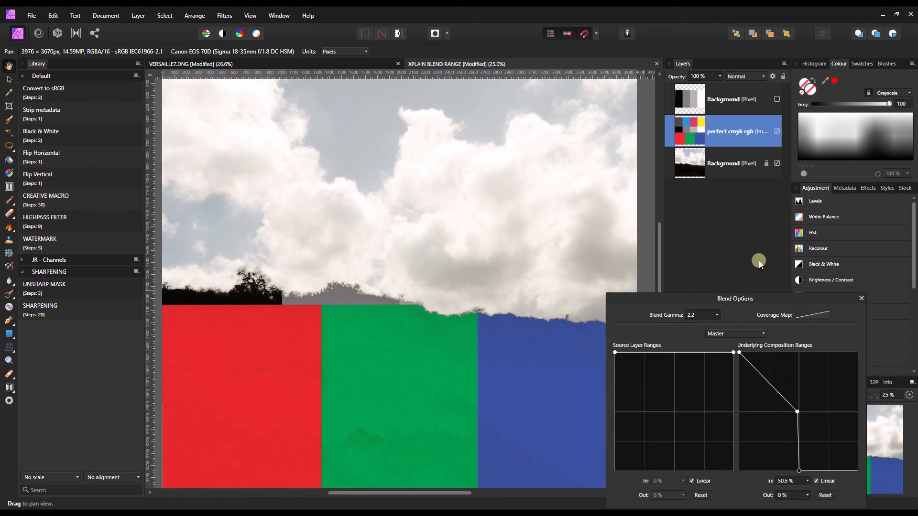
pyautogui.moveTo(2, 162)
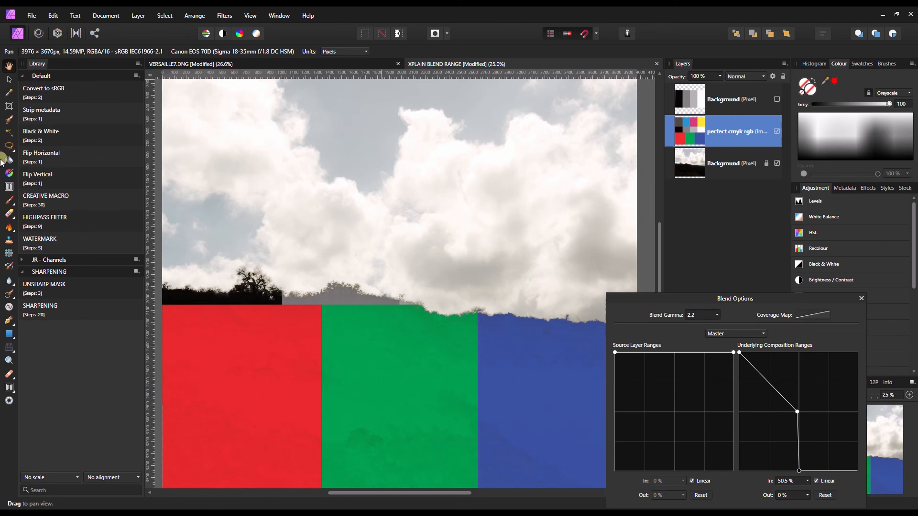
pyautogui.moveTo(8, 202)
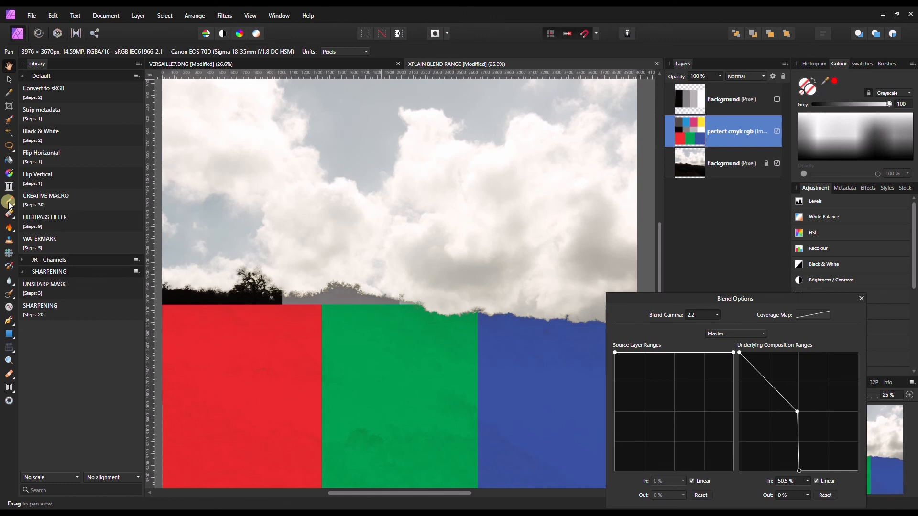
pyautogui.click(734, 333)
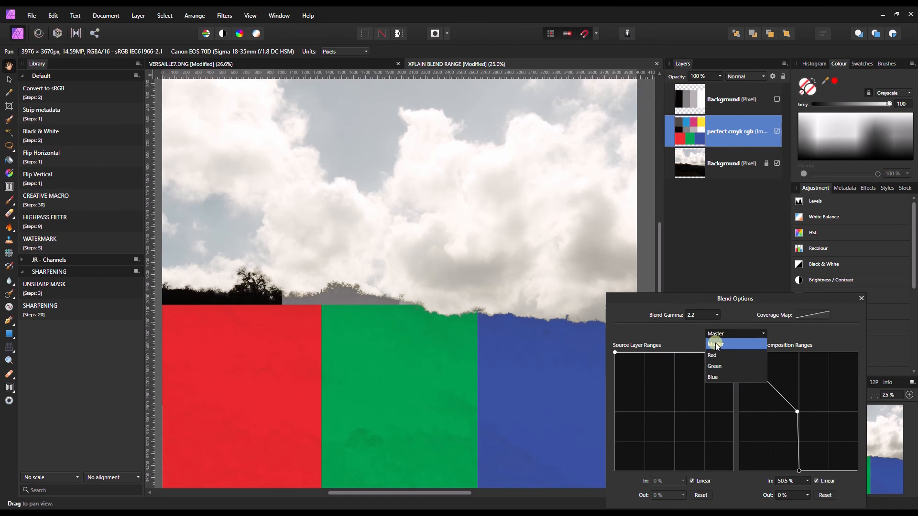
pyautogui.click(715, 334)
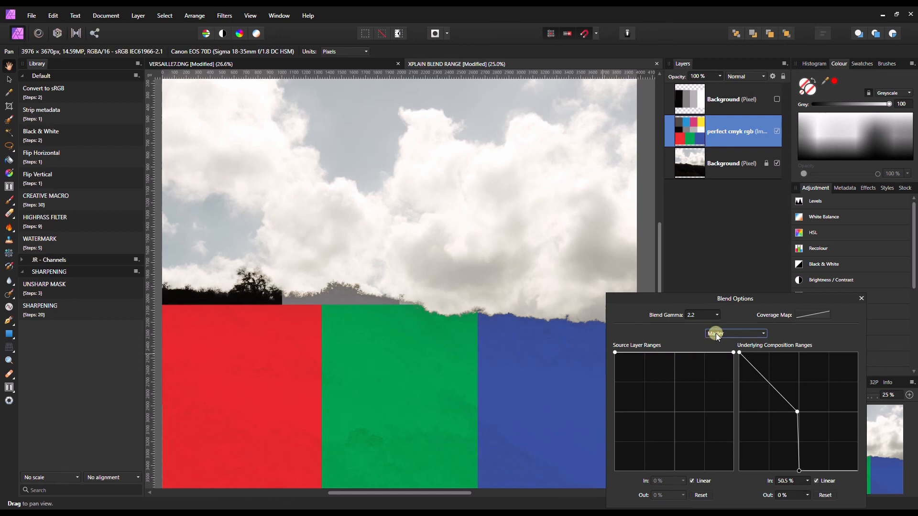
pyautogui.click(735, 334)
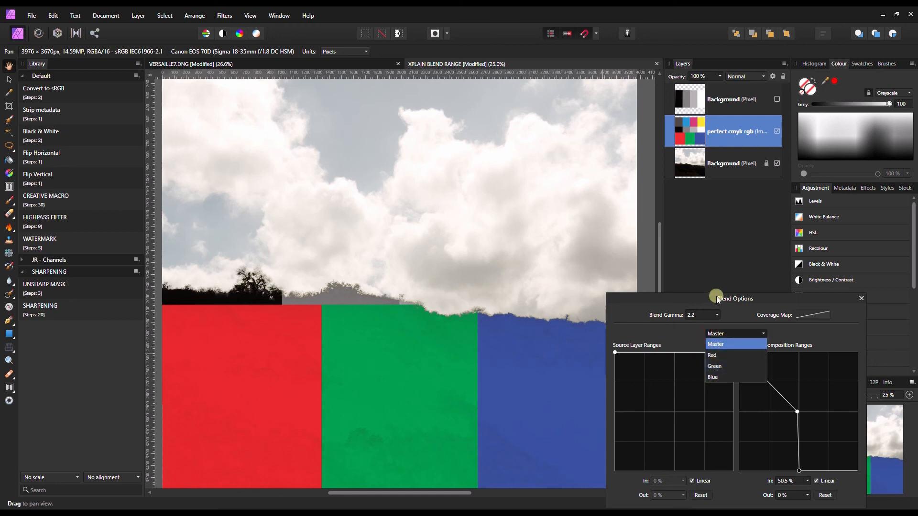
pyautogui.click(715, 345)
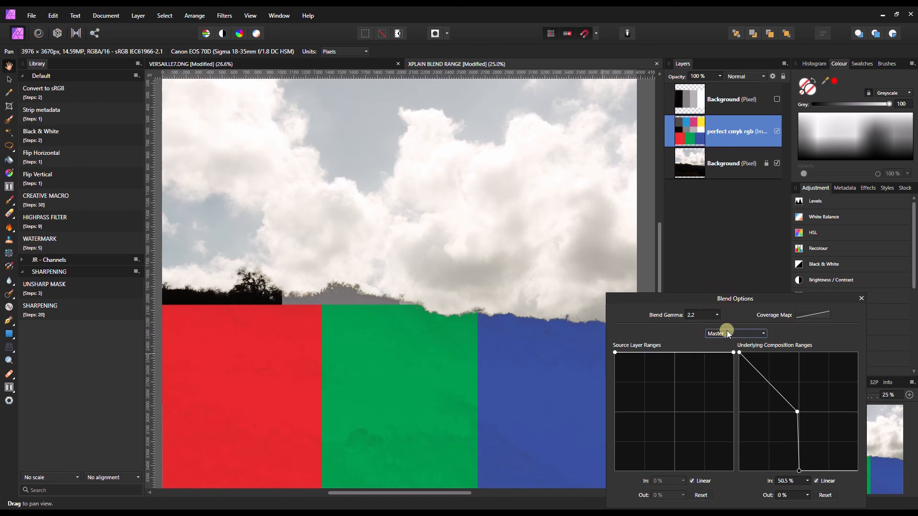
pyautogui.click(736, 333)
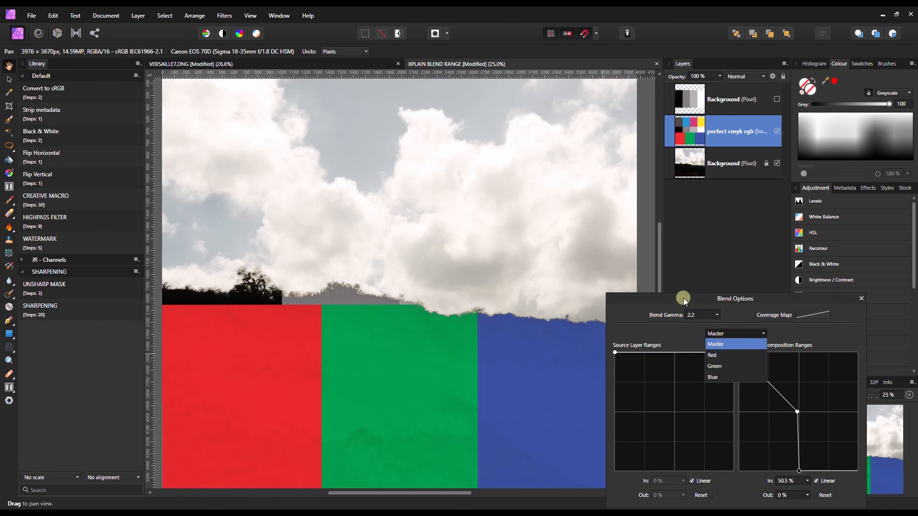
pyautogui.click(715, 343)
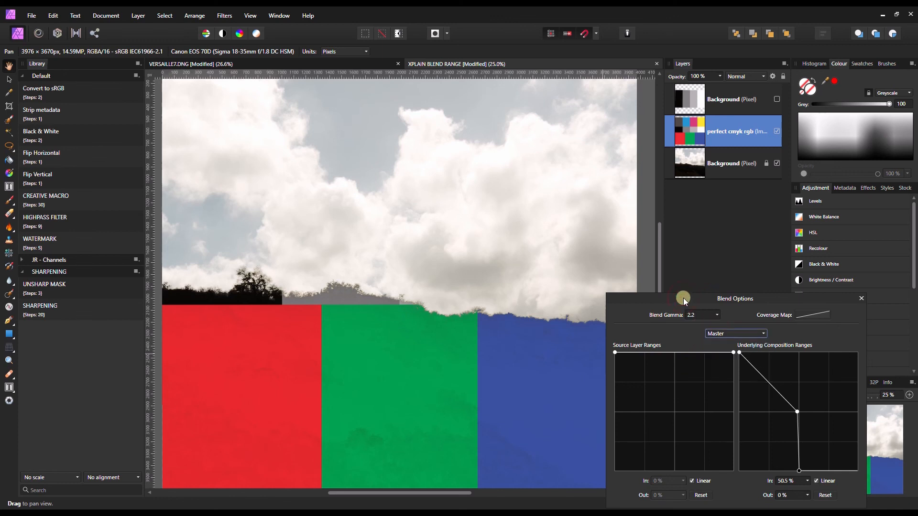